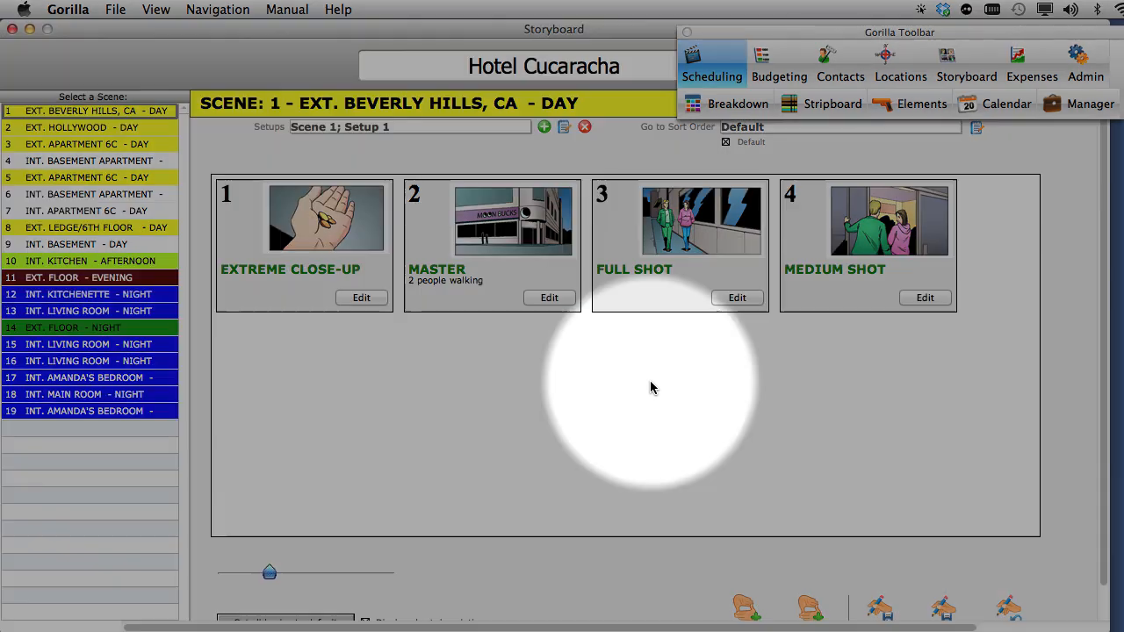
Give the Master shot the custom picture Establishing.jpg and return to Scene 1's storyboard.
{"action": "left_click", "coordinate": [548, 297]}
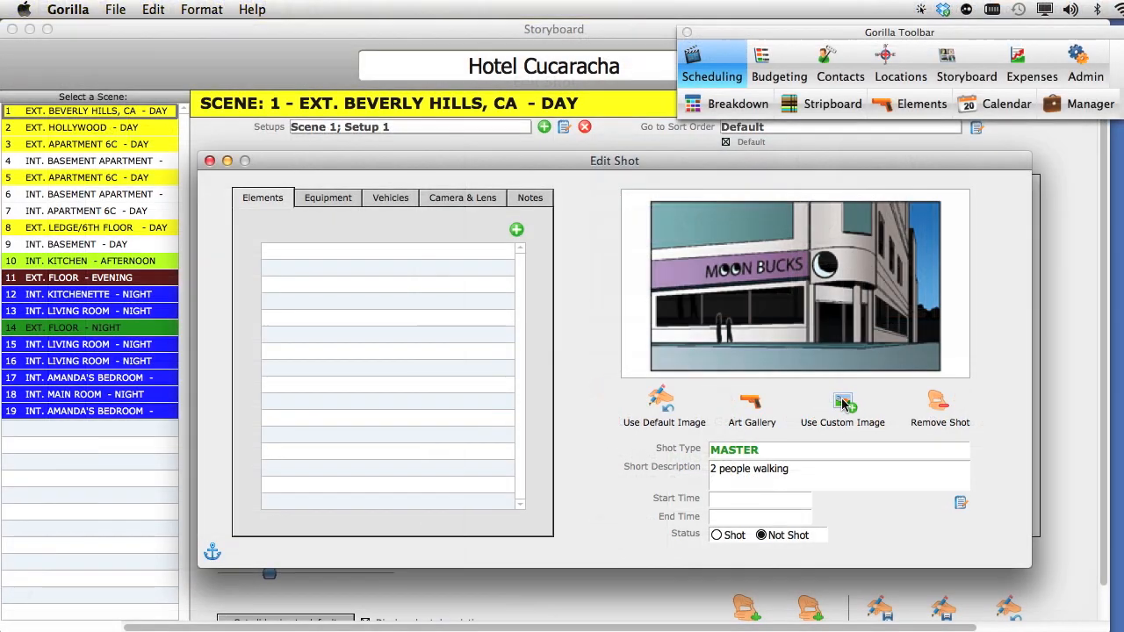
{"action": "left_click", "coordinate": [842, 401]}
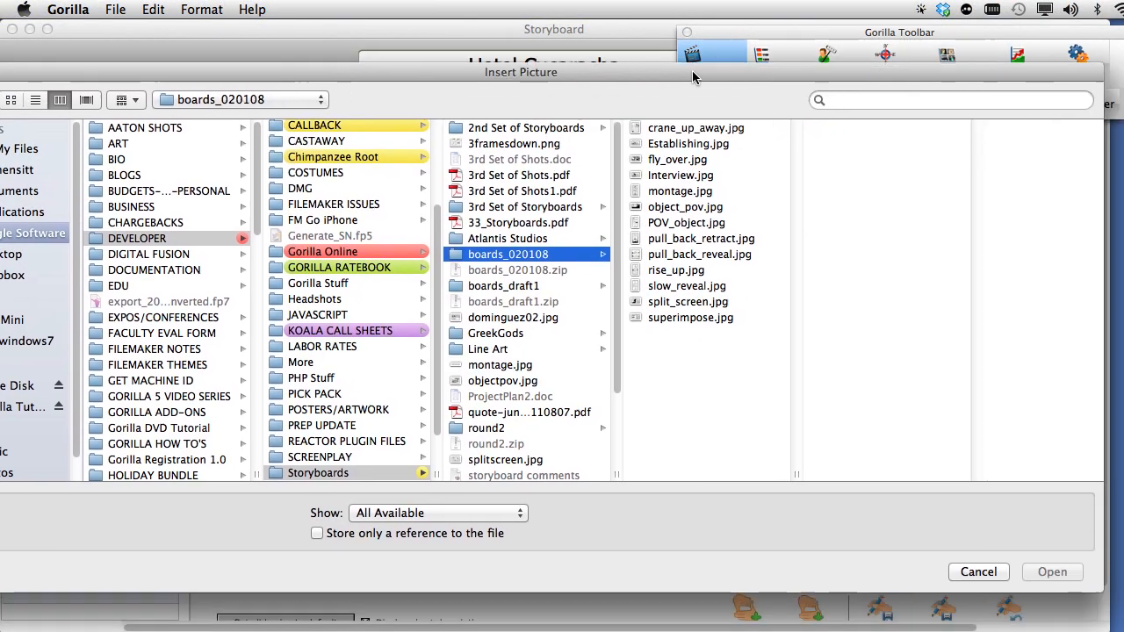
{"action": "left_click", "coordinate": [689, 144]}
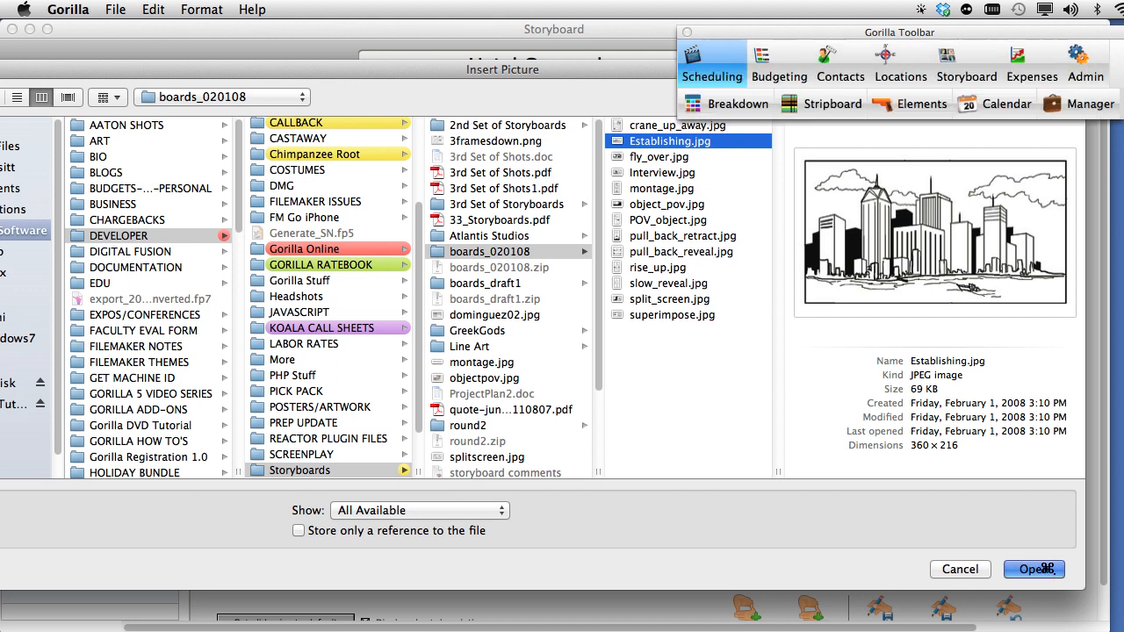
{"action": "left_click", "coordinate": [1032, 569]}
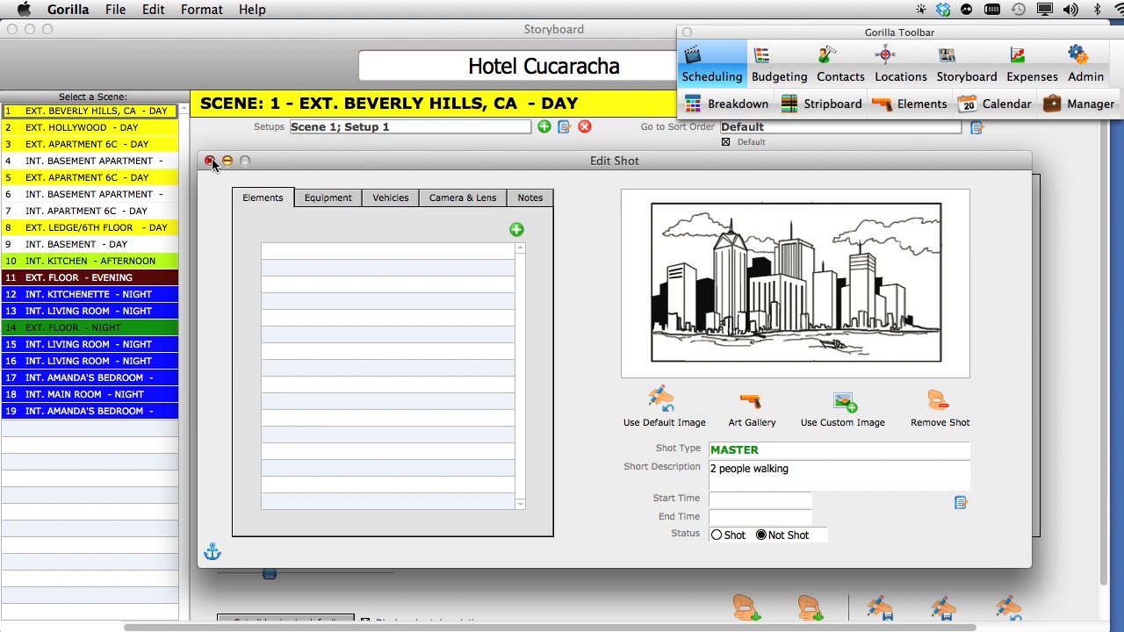
{"action": "left_click", "coordinate": [211, 162]}
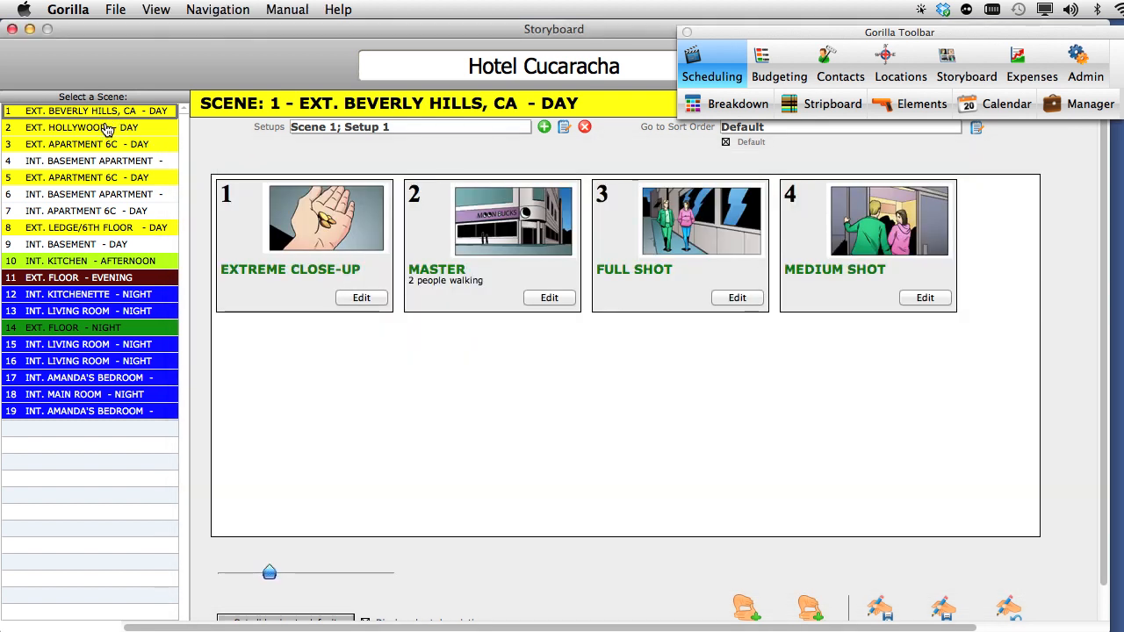
Switch to Scene 2 and back to Scene 1, then enlarge and shrink the shot thumbnails.
{"action": "left_click", "coordinate": [79, 126]}
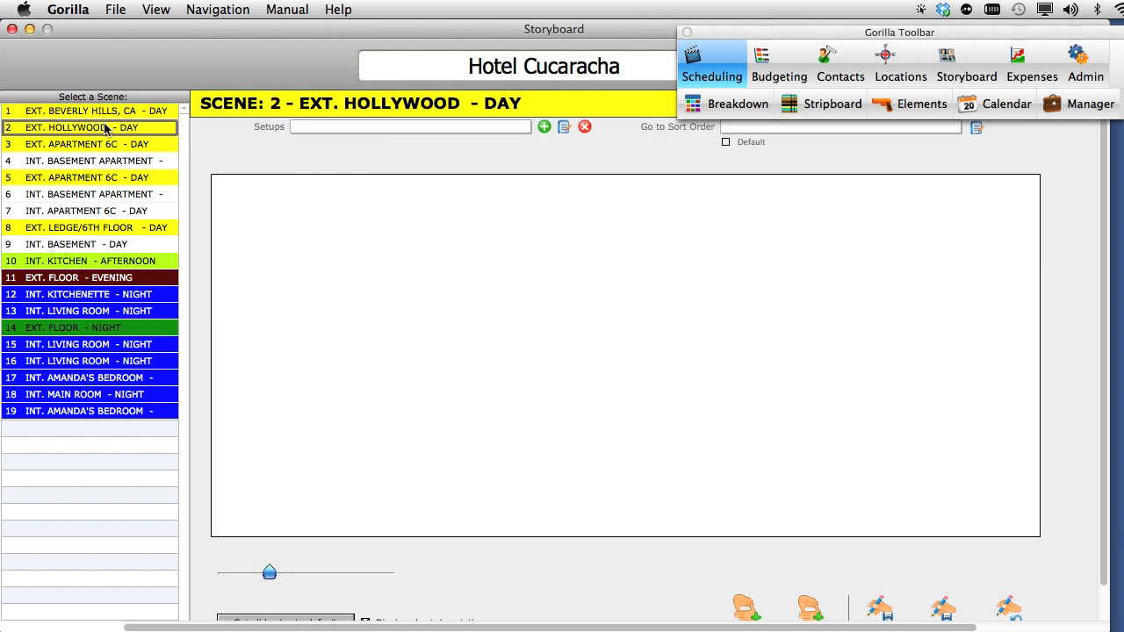
{"action": "left_click", "coordinate": [91, 110]}
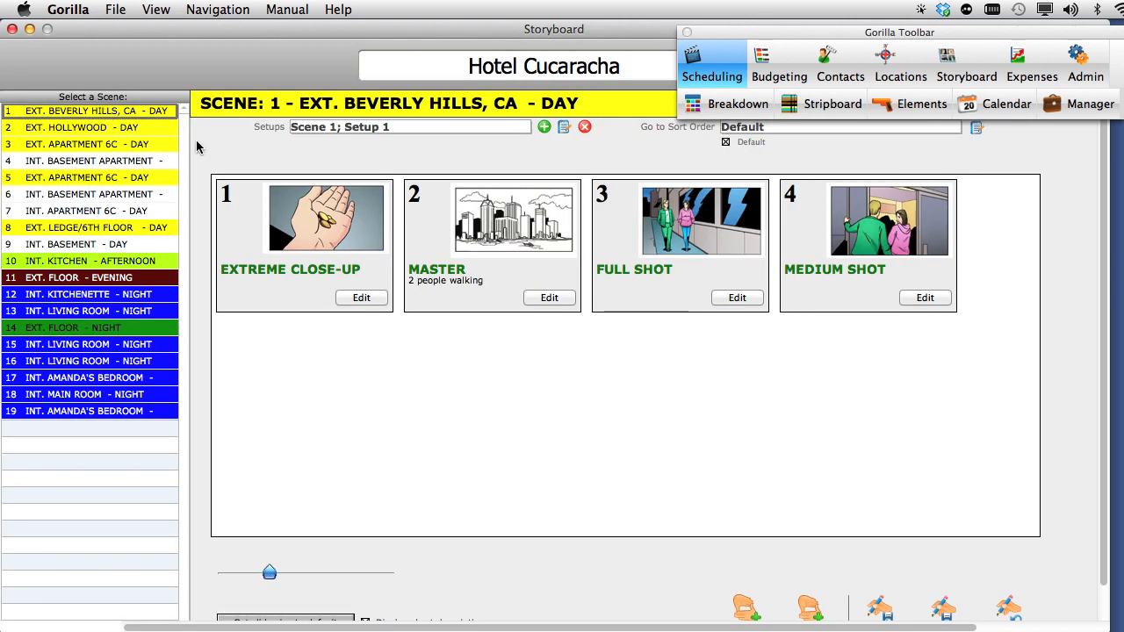
{"action": "left_click_drag", "start_coordinate": [271, 572], "coordinate": [288, 573]}
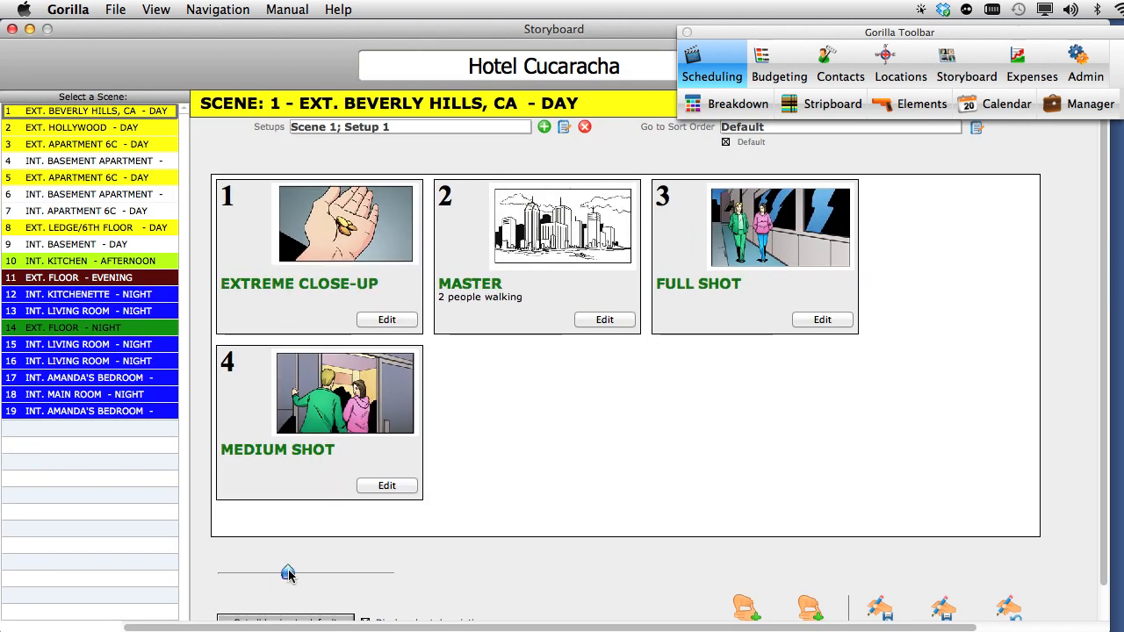
{"action": "left_click_drag", "start_coordinate": [288, 573], "coordinate": [320, 573]}
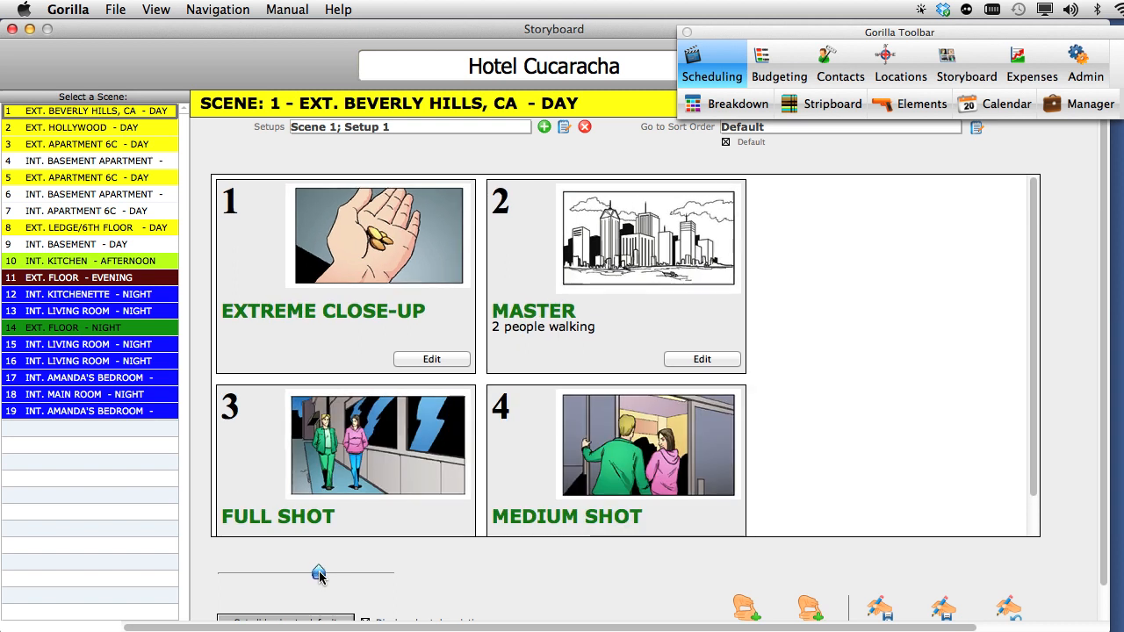
{"action": "left_click_drag", "start_coordinate": [318, 572], "coordinate": [260, 572]}
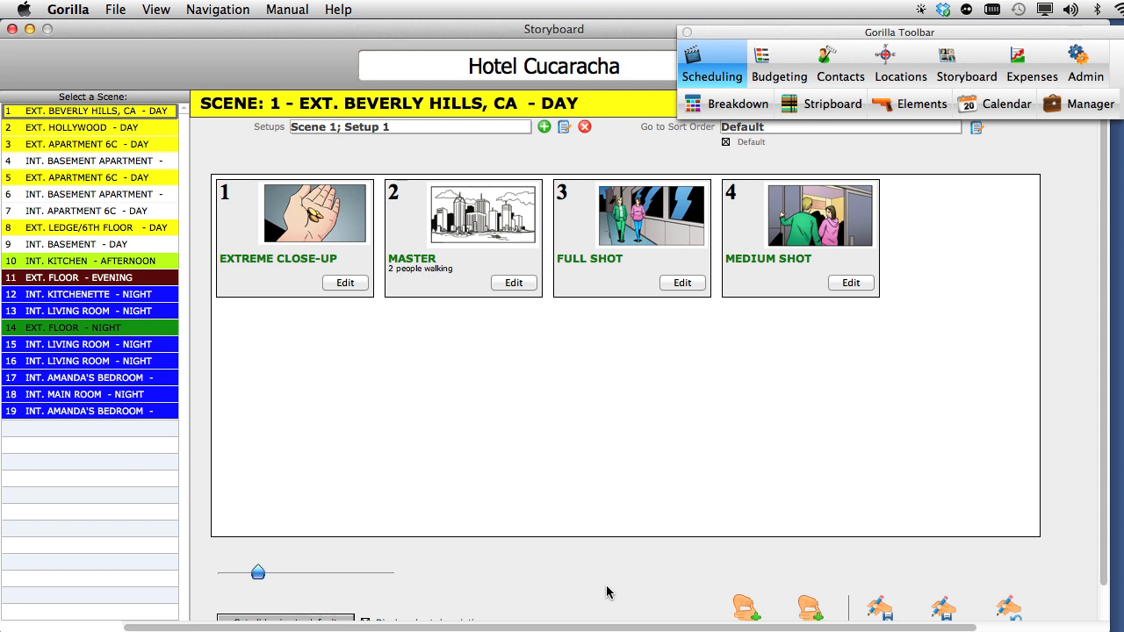
{"action": "mouse_move", "coordinate": [720, 523]}
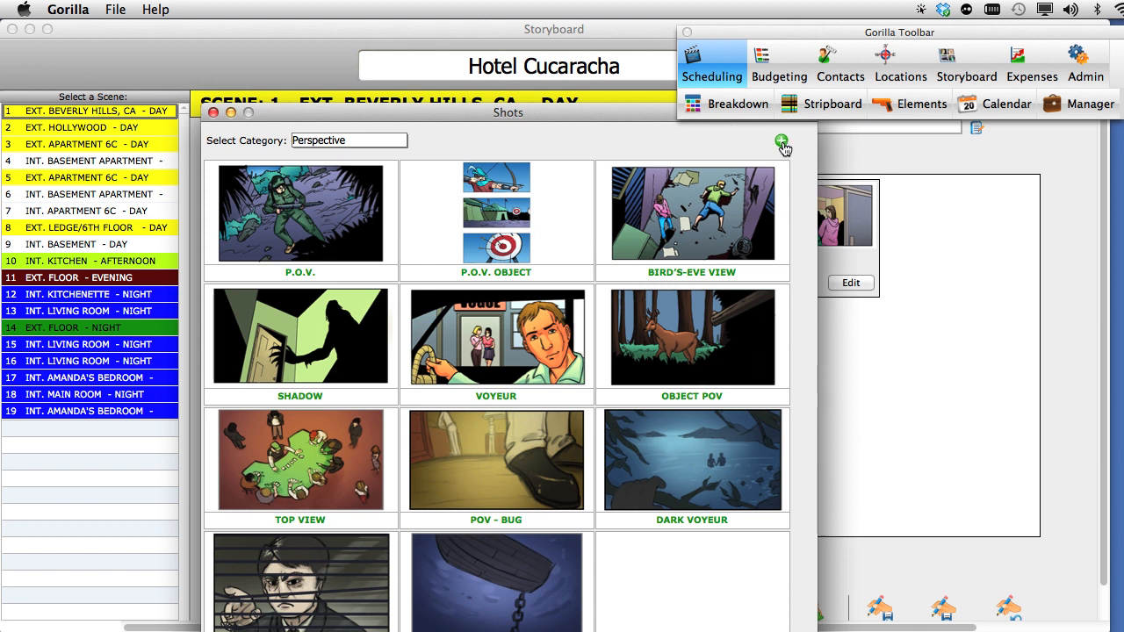
Create a new shot type named POV RIFLE and add it as Scene 1's fifth shot.
{"action": "left_click", "coordinate": [780, 140]}
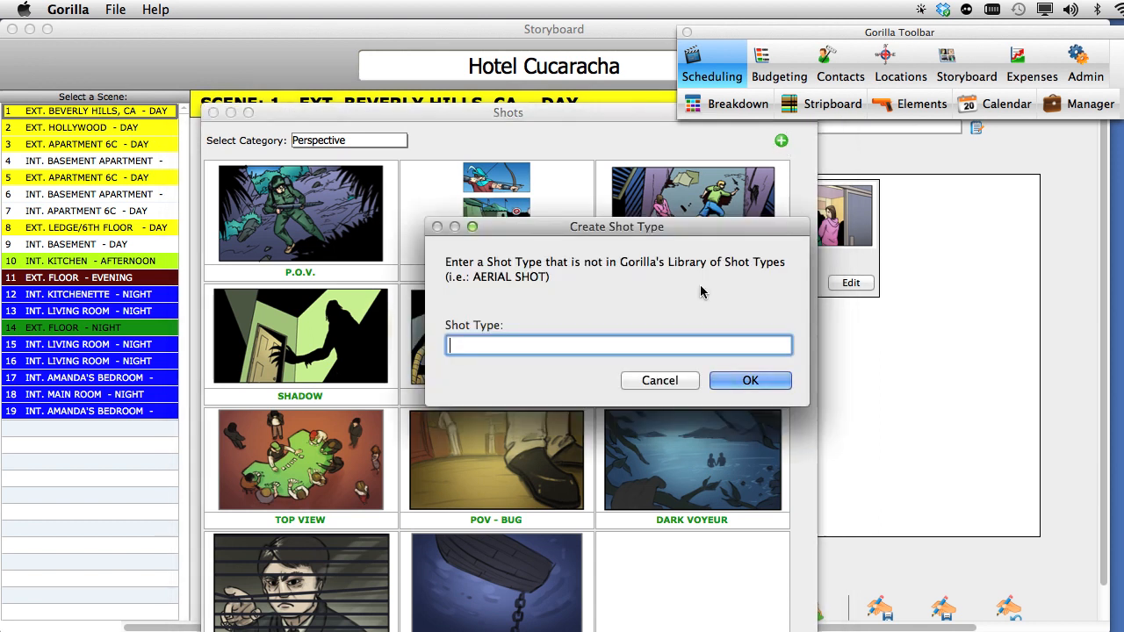
{"action": "type", "text": "POV"}
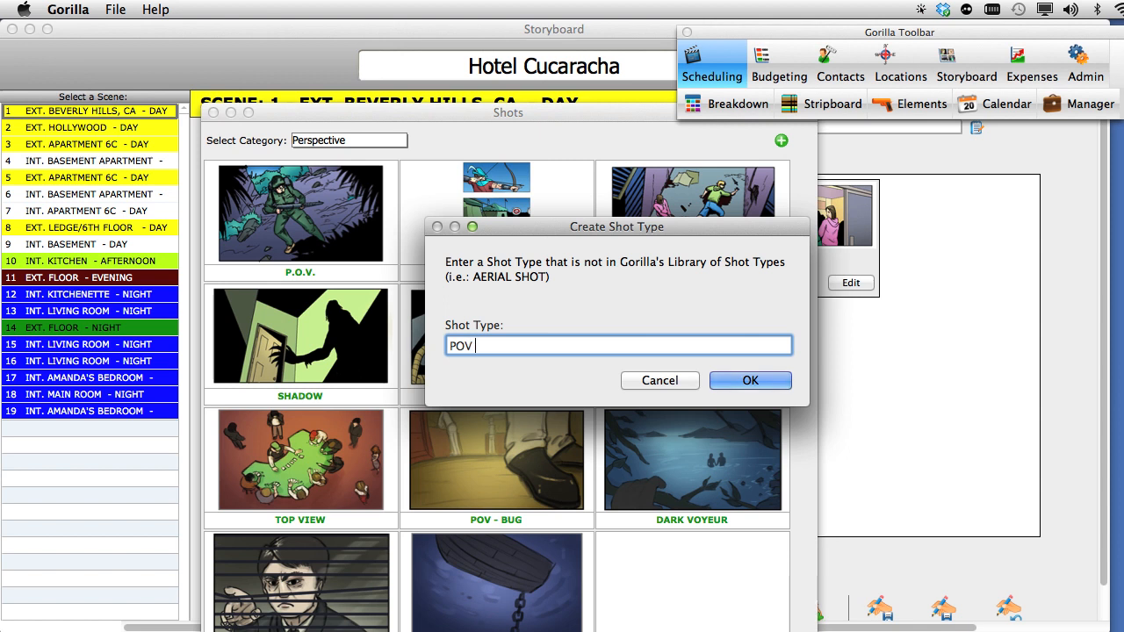
{"action": "type", "text": "RIFLE"}
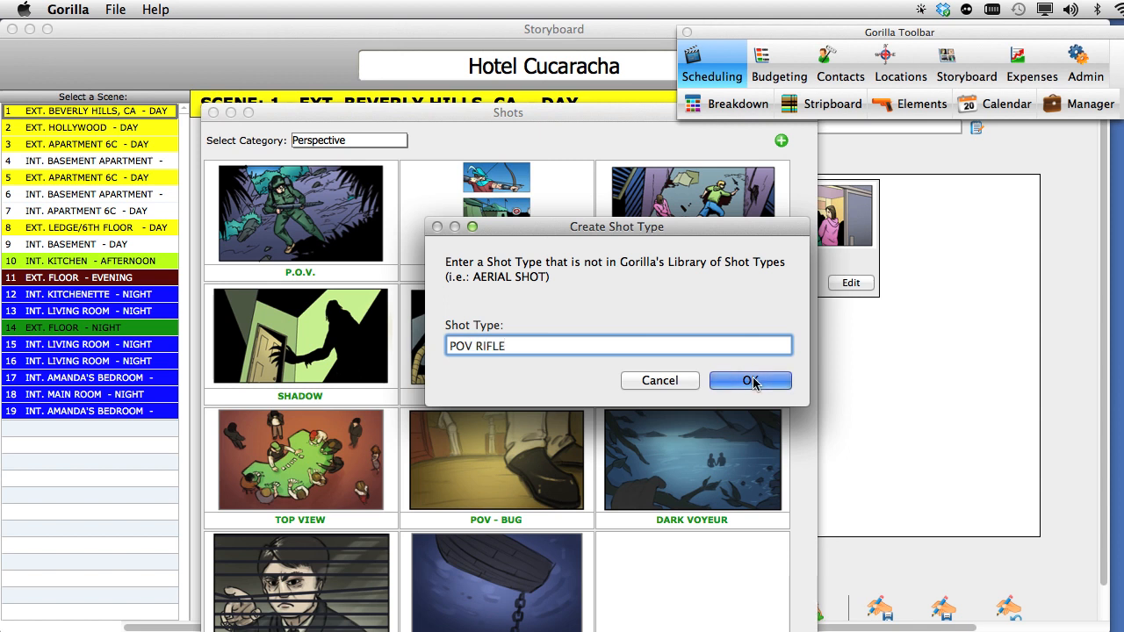
{"action": "left_click", "coordinate": [751, 379]}
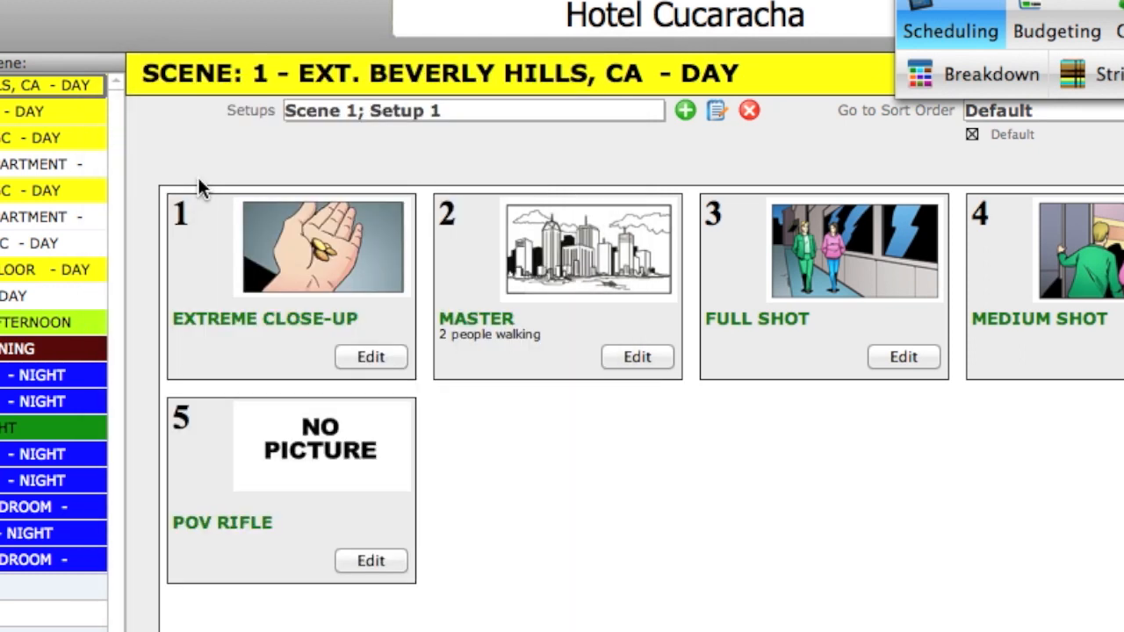
{"action": "mouse_move", "coordinate": [372, 518]}
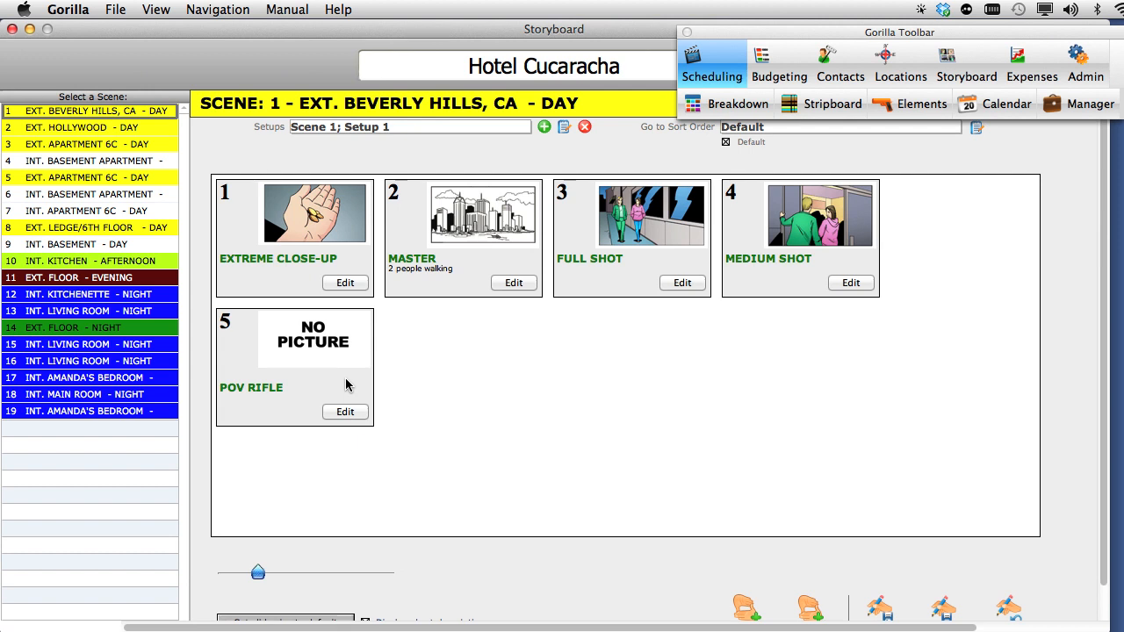
{"action": "mouse_move", "coordinate": [347, 415]}
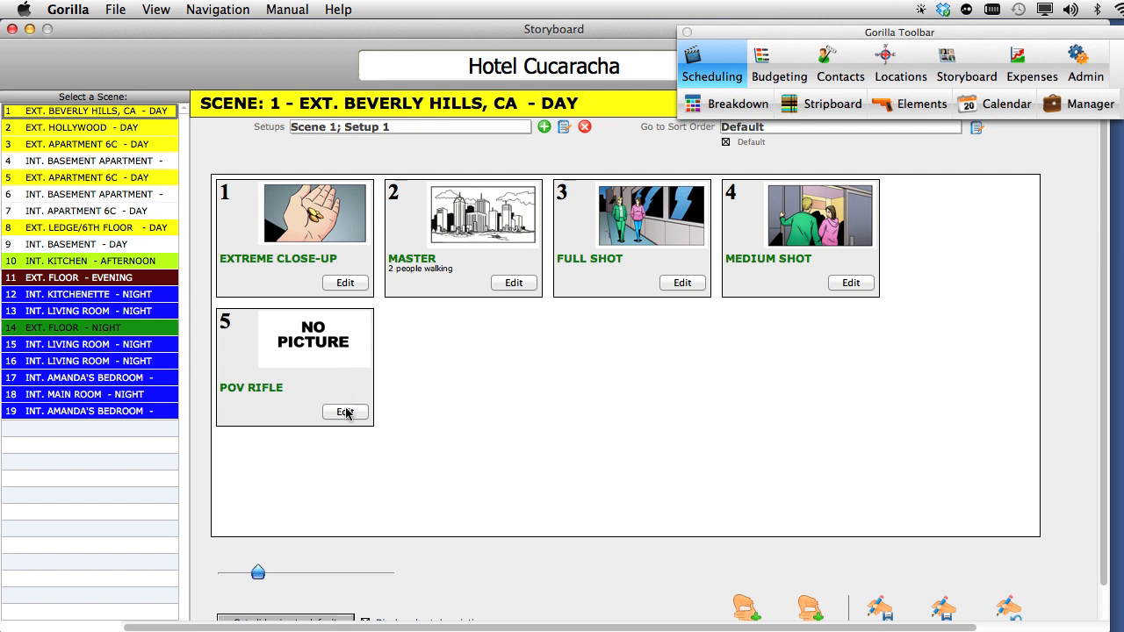
Give the POV RIFLE shot the POV_object.jpg picture and move it to first place.
{"action": "left_click", "coordinate": [344, 411]}
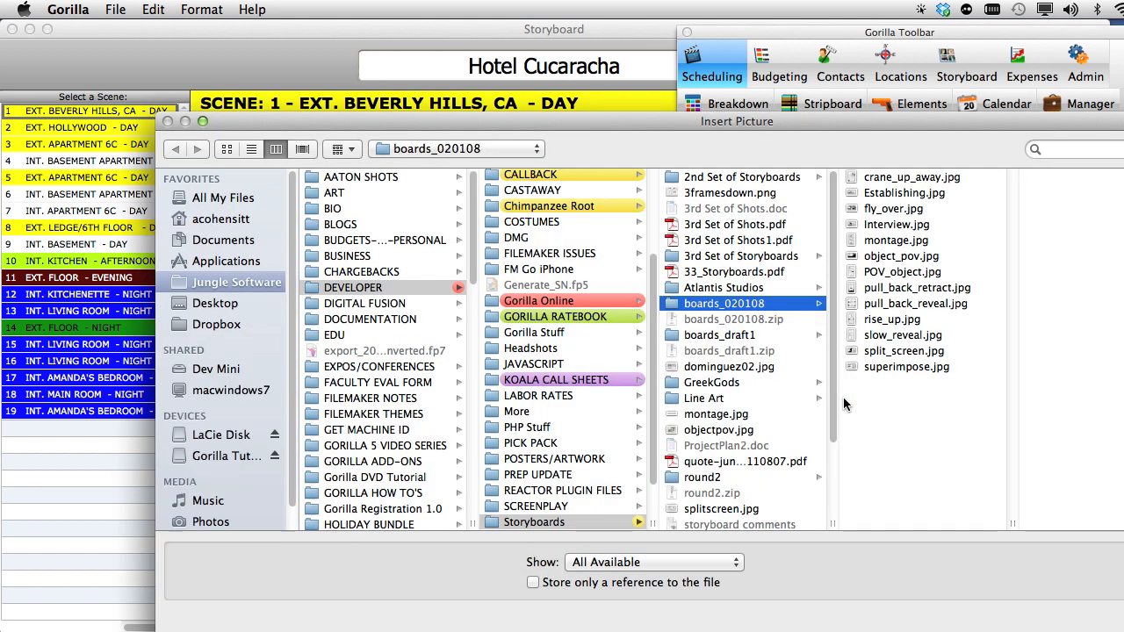
{"action": "left_click", "coordinate": [901, 270]}
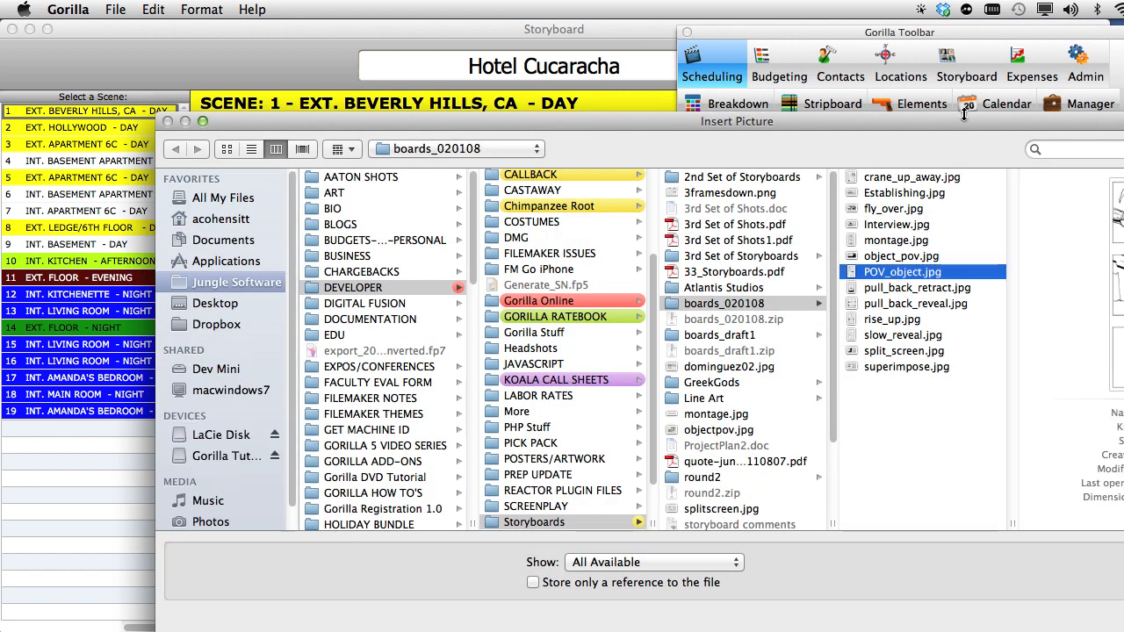
{"action": "left_click", "coordinate": [902, 257]}
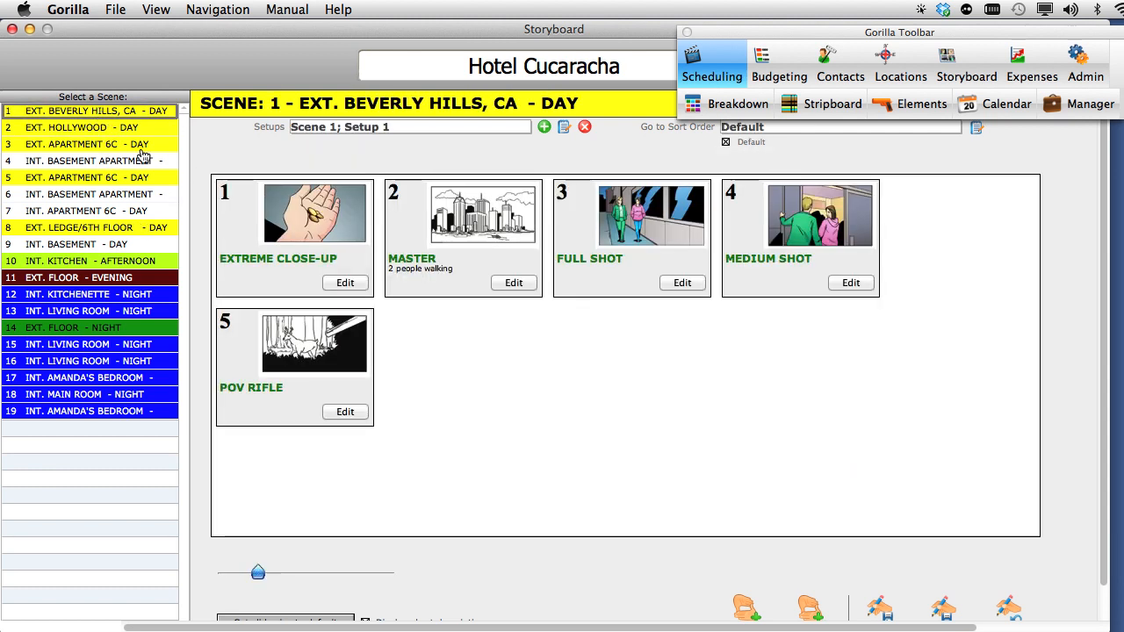
{"action": "left_click_drag", "start_coordinate": [258, 572], "coordinate": [92, 606]}
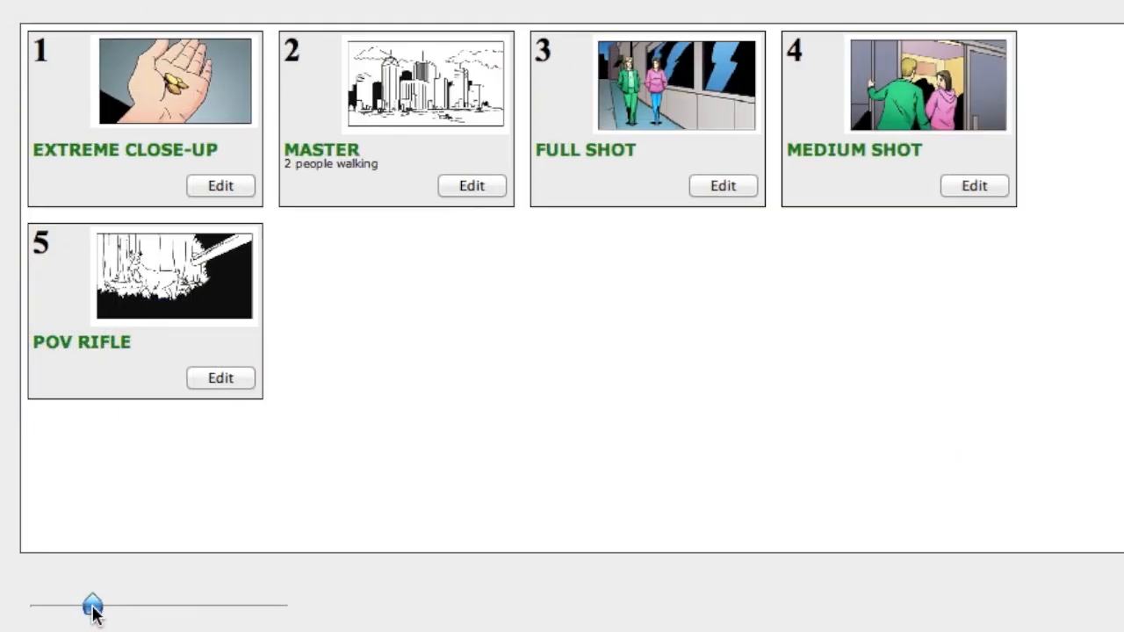
{"action": "left_click_drag", "start_coordinate": [92, 606], "coordinate": [126, 605]}
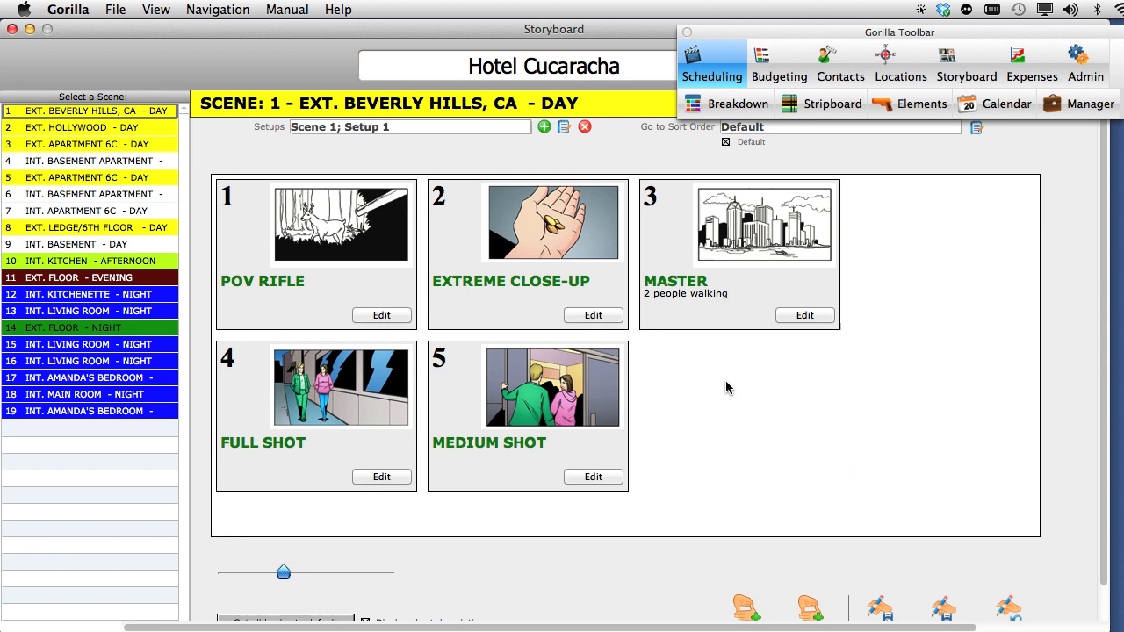
Set the Extreme Close-Up shot's picture to the gorilla logo from the Art Gallery.
{"action": "left_click", "coordinate": [593, 316]}
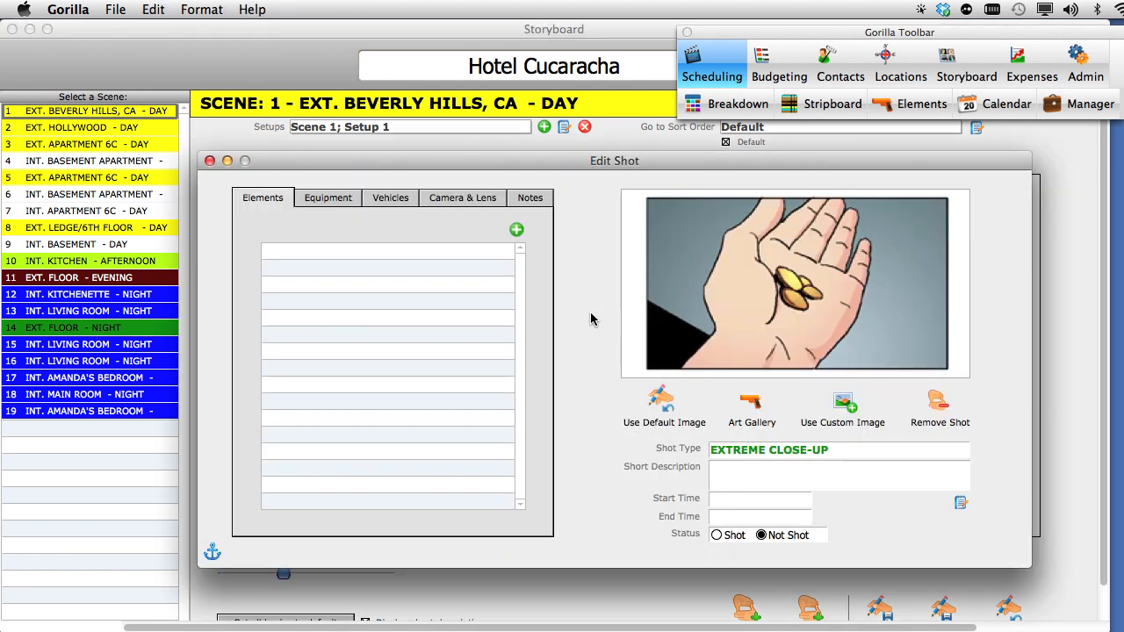
{"action": "left_click", "coordinate": [752, 407]}
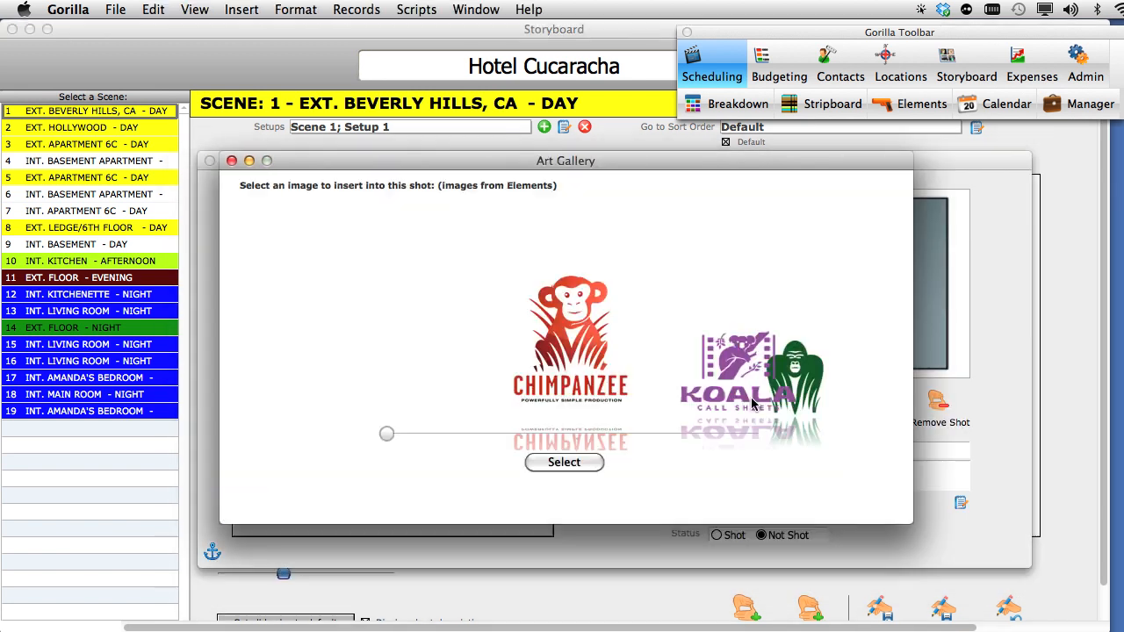
{"action": "left_click_drag", "start_coordinate": [386, 432], "coordinate": [760, 432]}
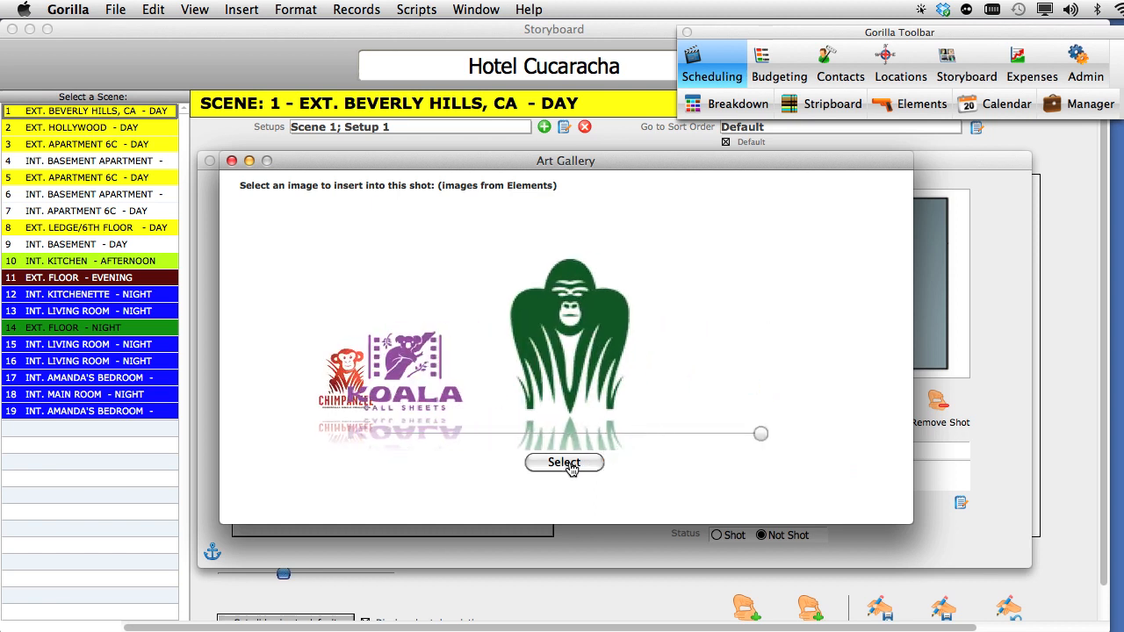
{"action": "left_click", "coordinate": [564, 463]}
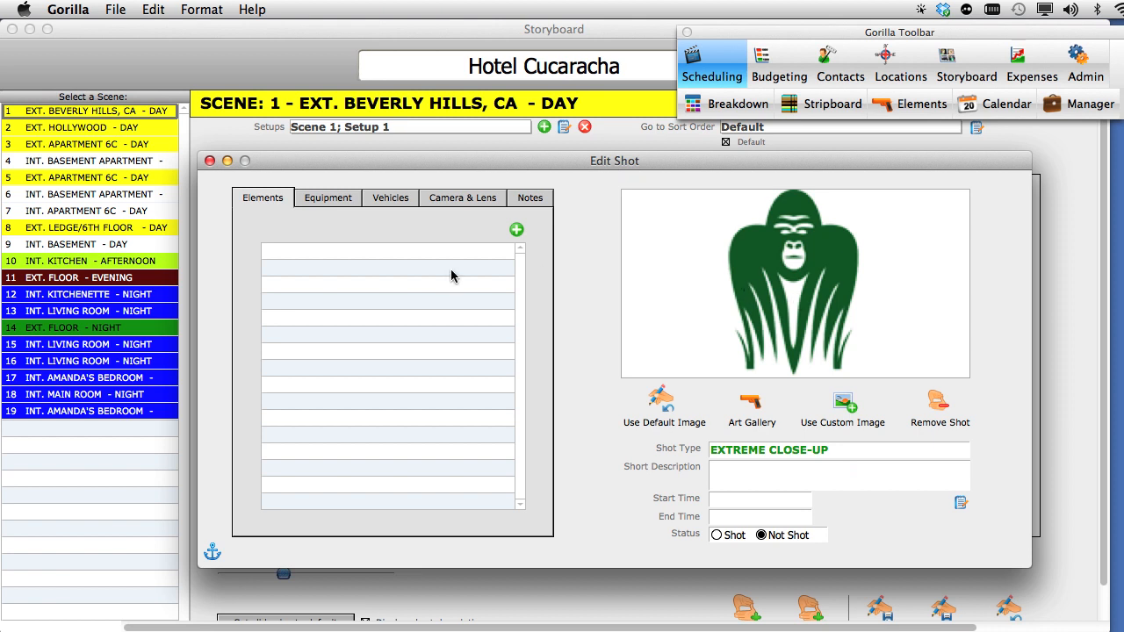
{"action": "mouse_move", "coordinate": [282, 260]}
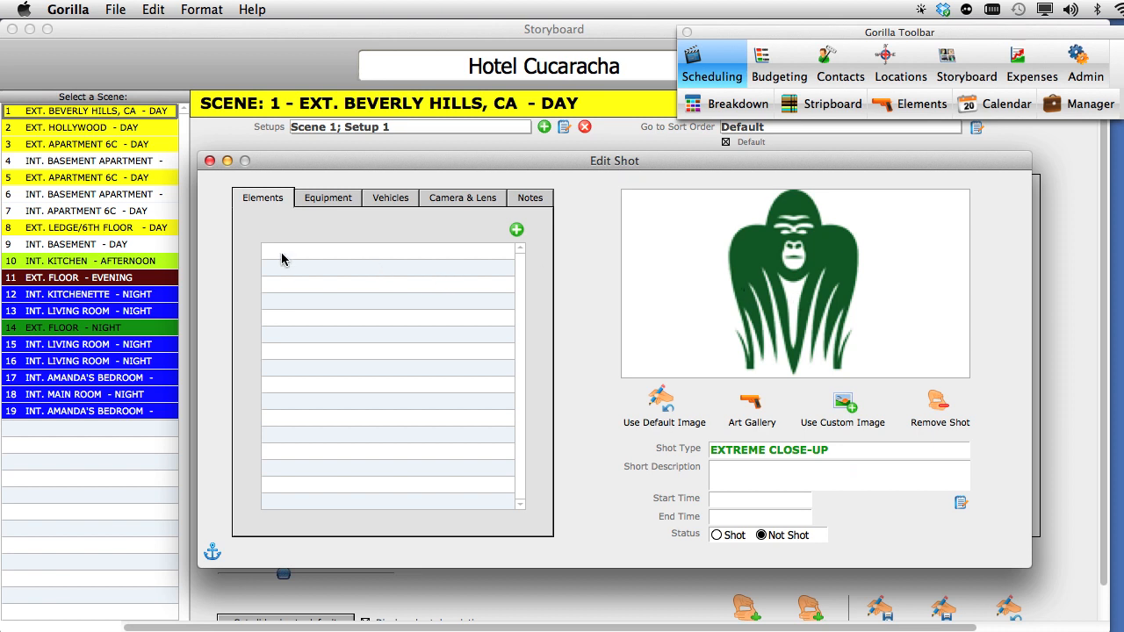
{"action": "mouse_move", "coordinate": [272, 238]}
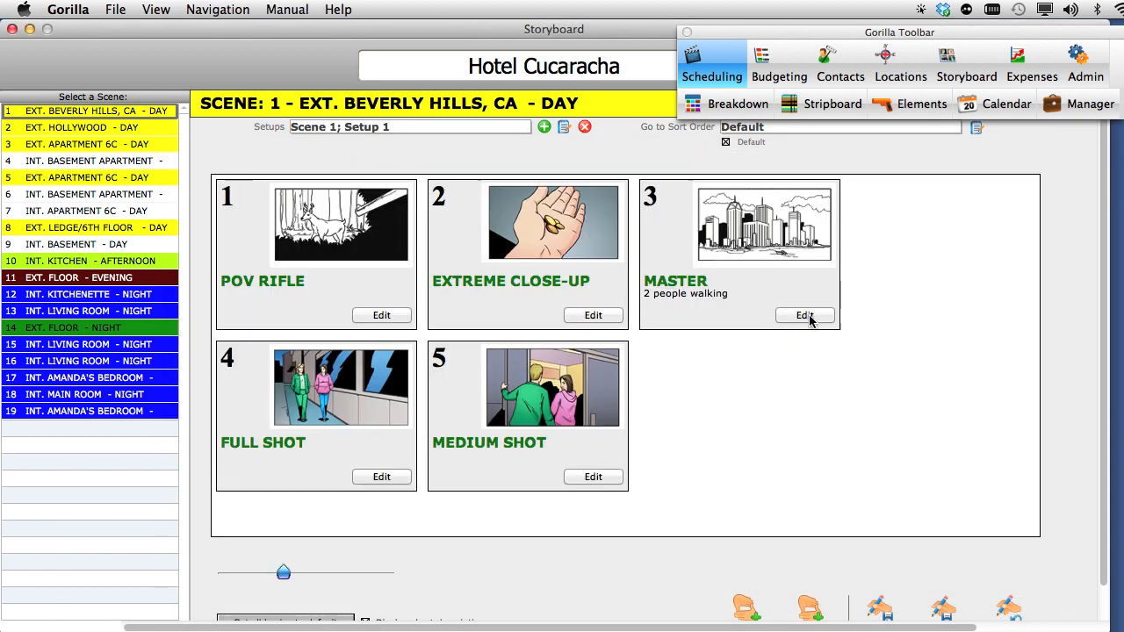
Add Gleaming Mercedes, Plunger, Spoon and Barney as the Master shot's elements and close the editor.
{"action": "left_click", "coordinate": [804, 316]}
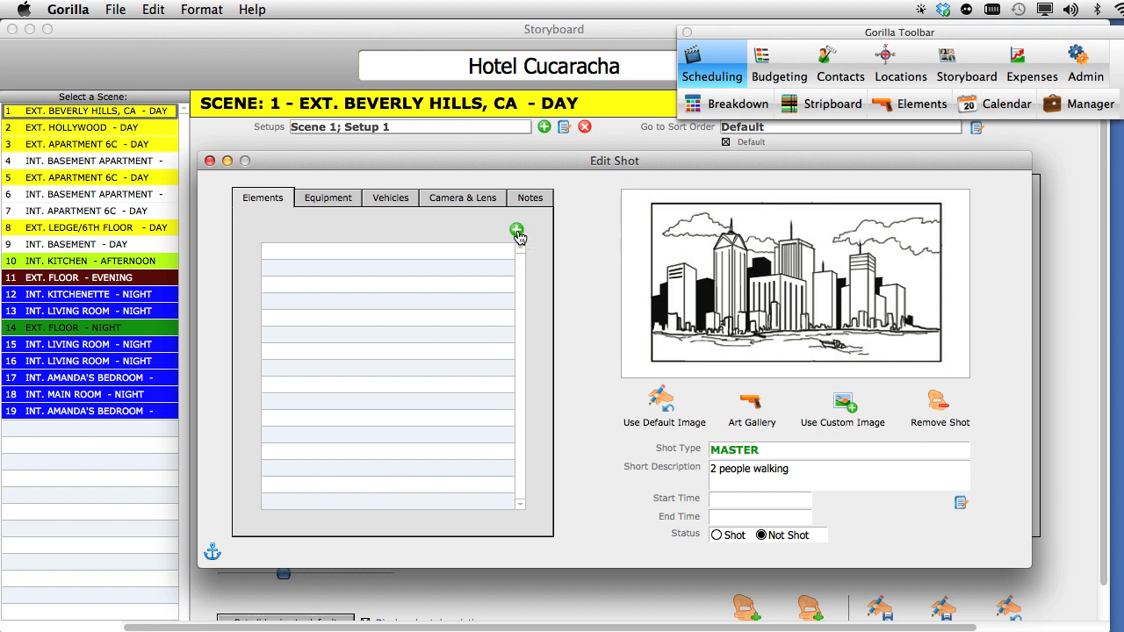
{"action": "left_click", "coordinate": [518, 230]}
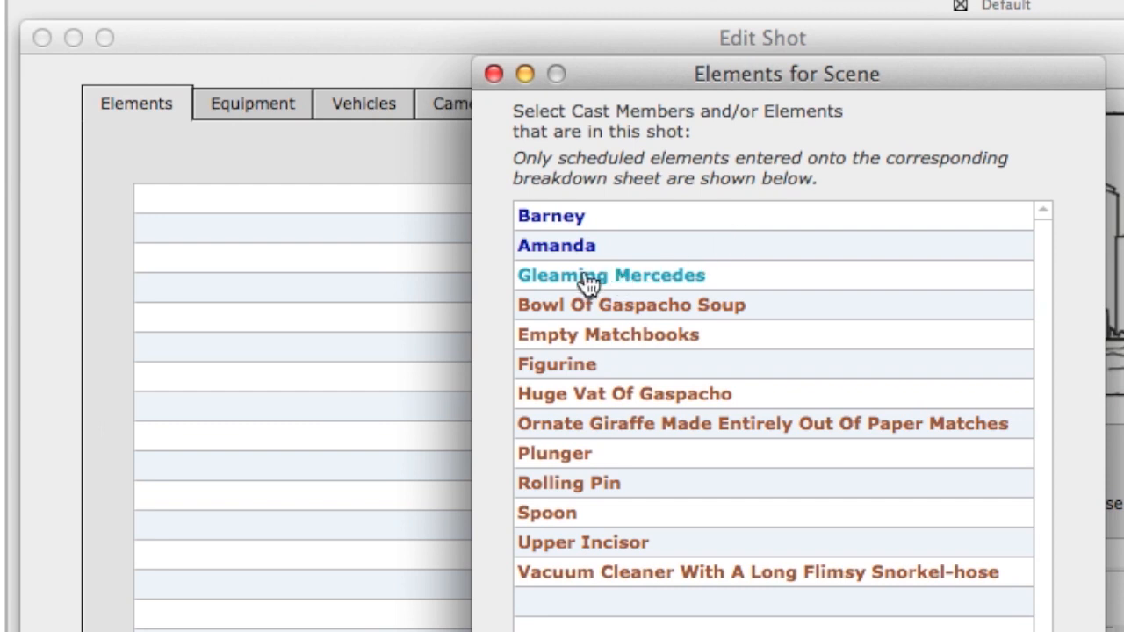
{"action": "left_click", "coordinate": [611, 274]}
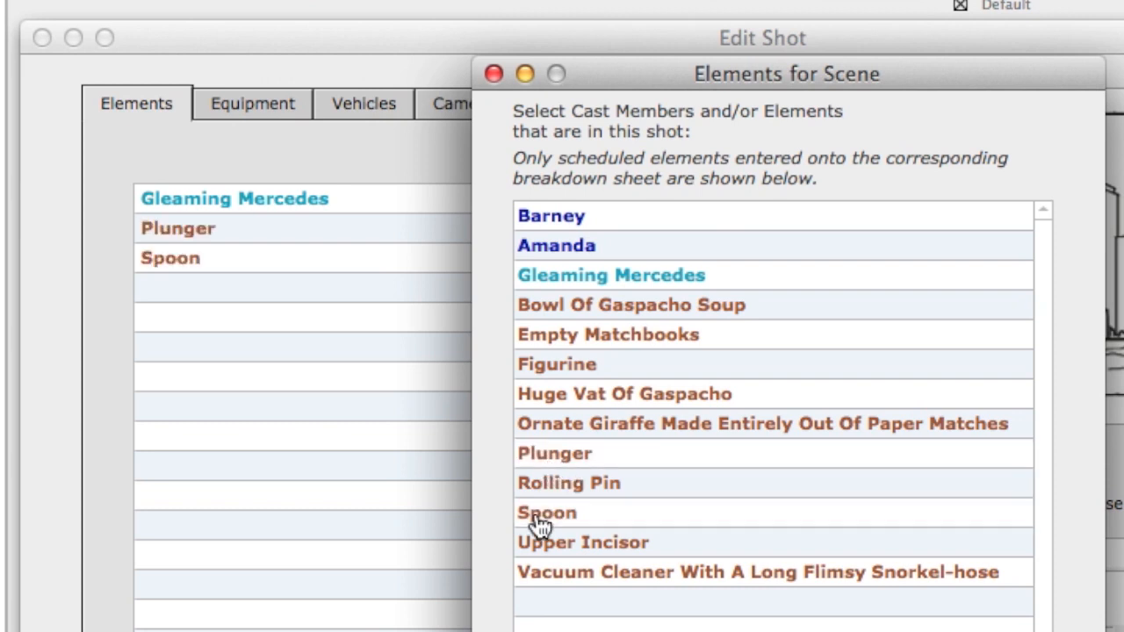
{"action": "left_click", "coordinate": [551, 216]}
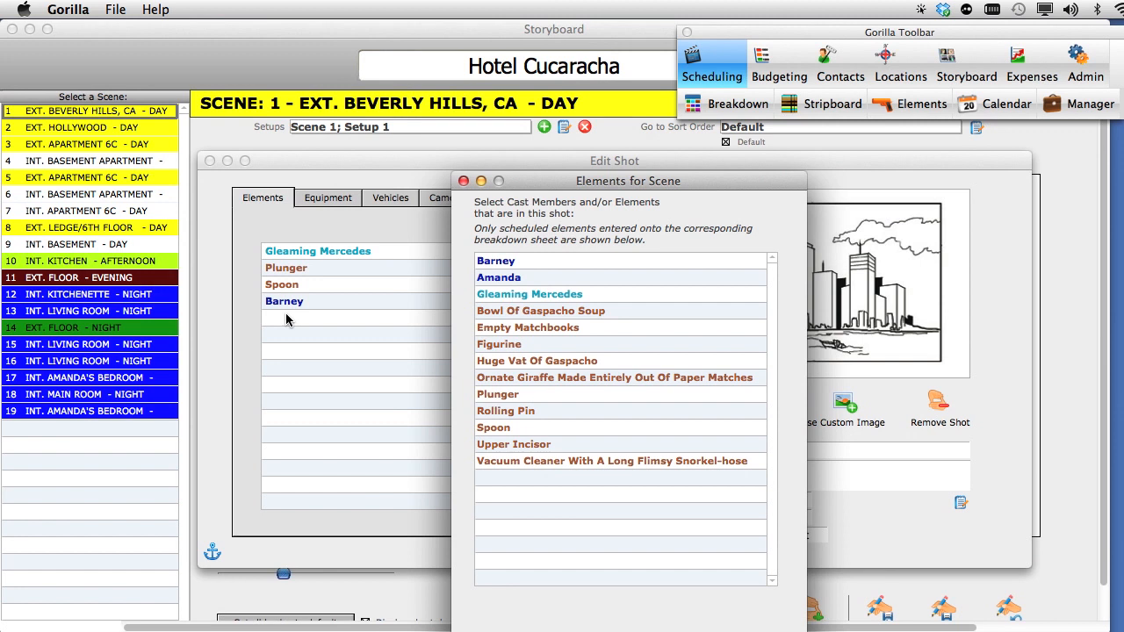
{"action": "mouse_move", "coordinate": [457, 193]}
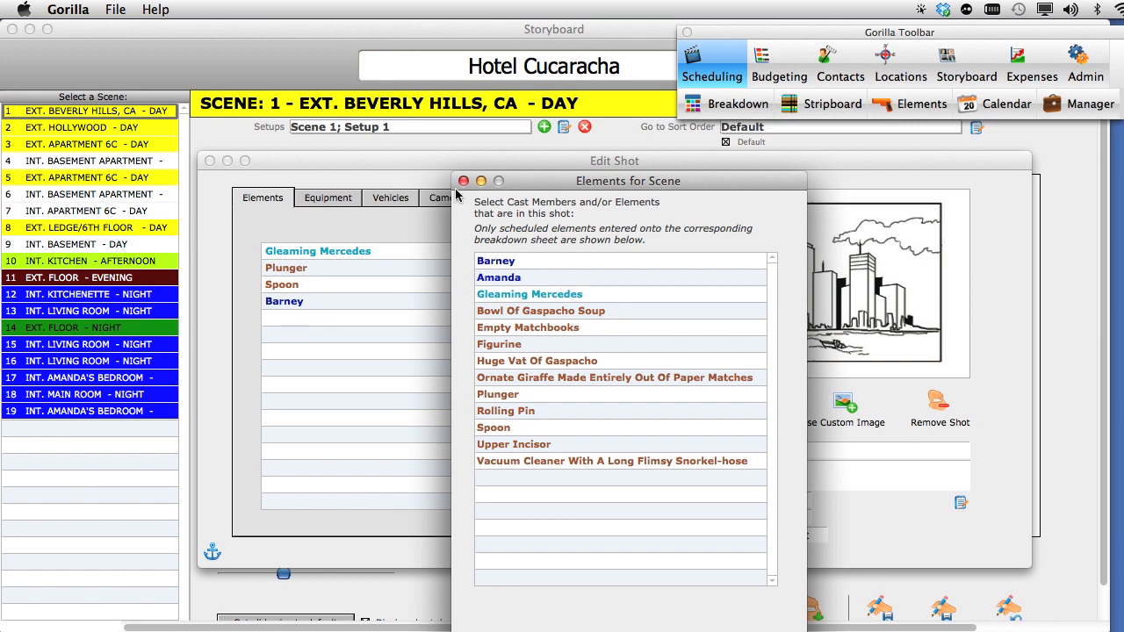
{"action": "left_click", "coordinate": [464, 181]}
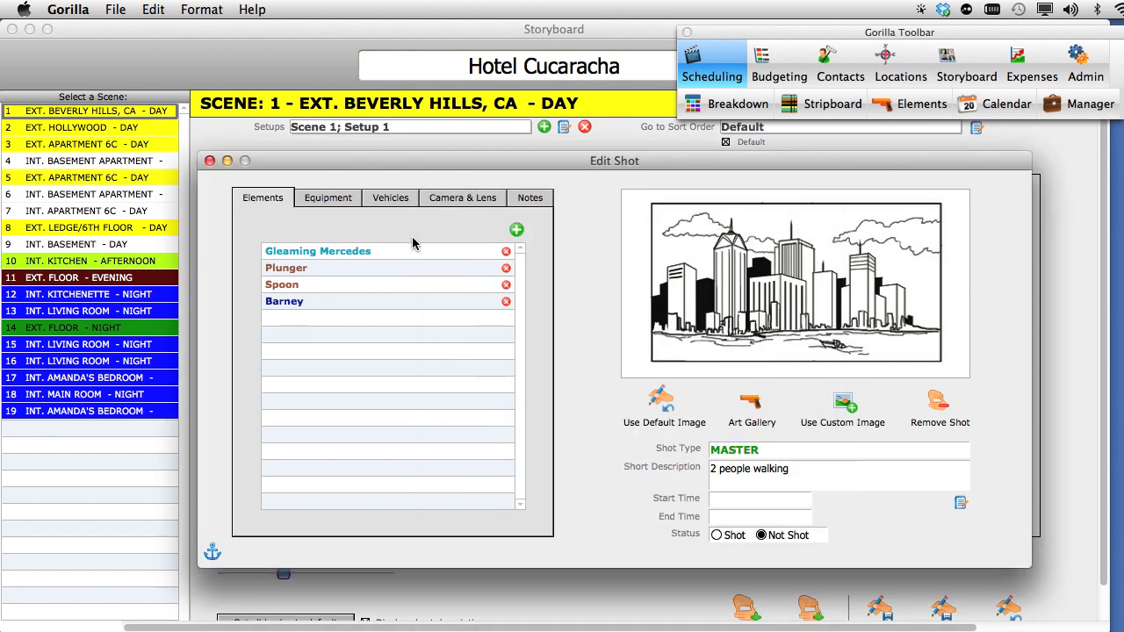
{"action": "mouse_move", "coordinate": [334, 277]}
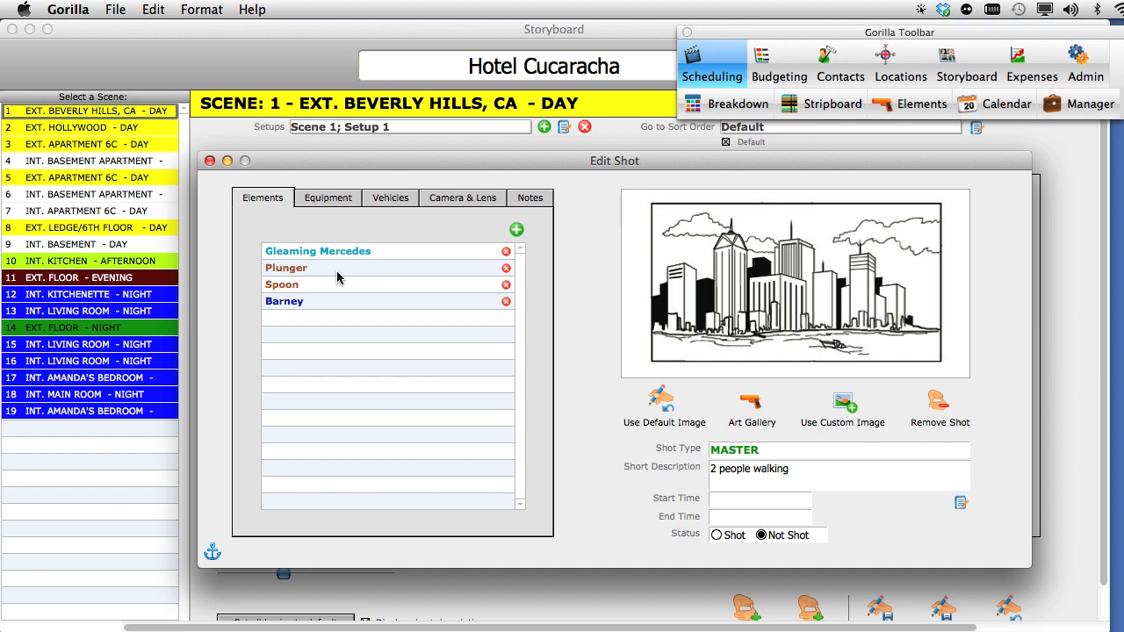
{"action": "left_click", "coordinate": [116, 10]}
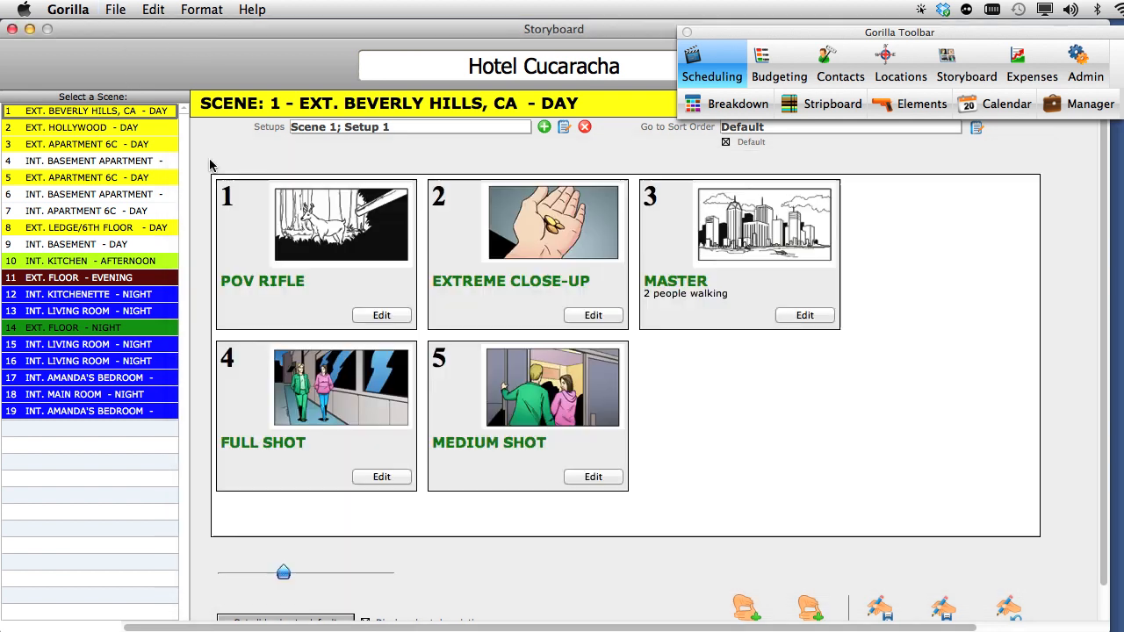
{"action": "left_click", "coordinate": [116, 11]}
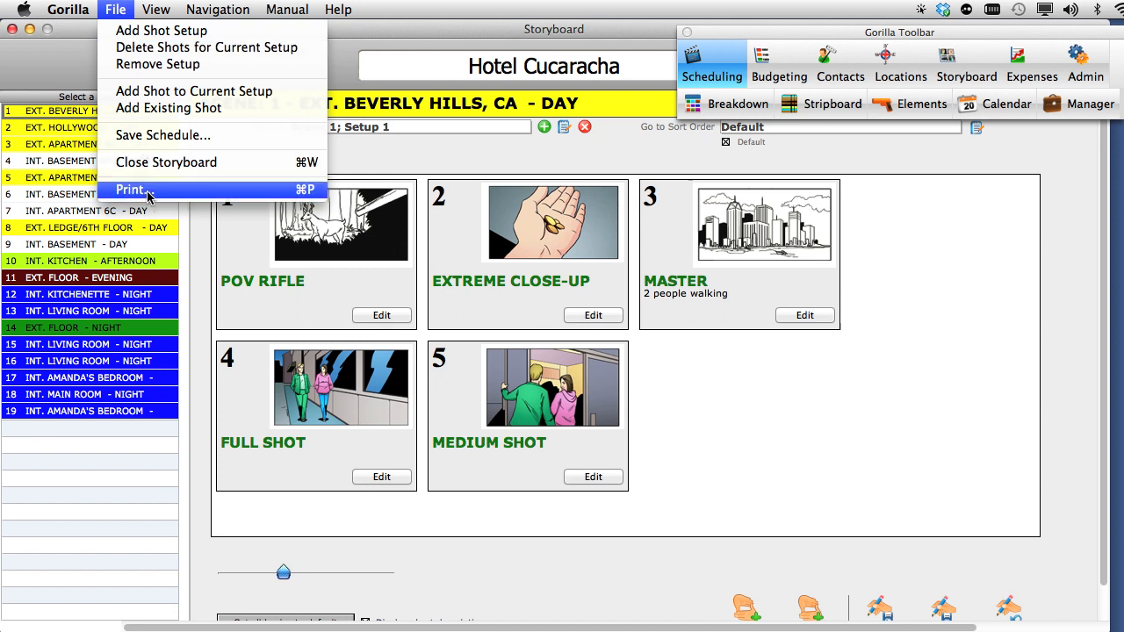
{"action": "left_click", "coordinate": [130, 190]}
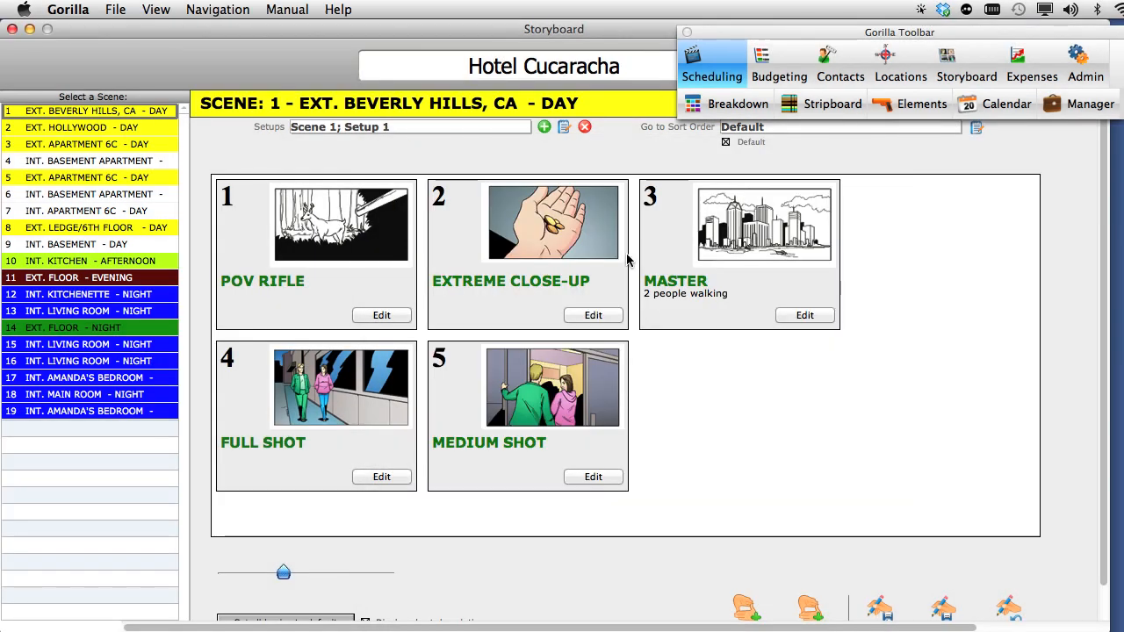
{"action": "left_click", "coordinate": [804, 316]}
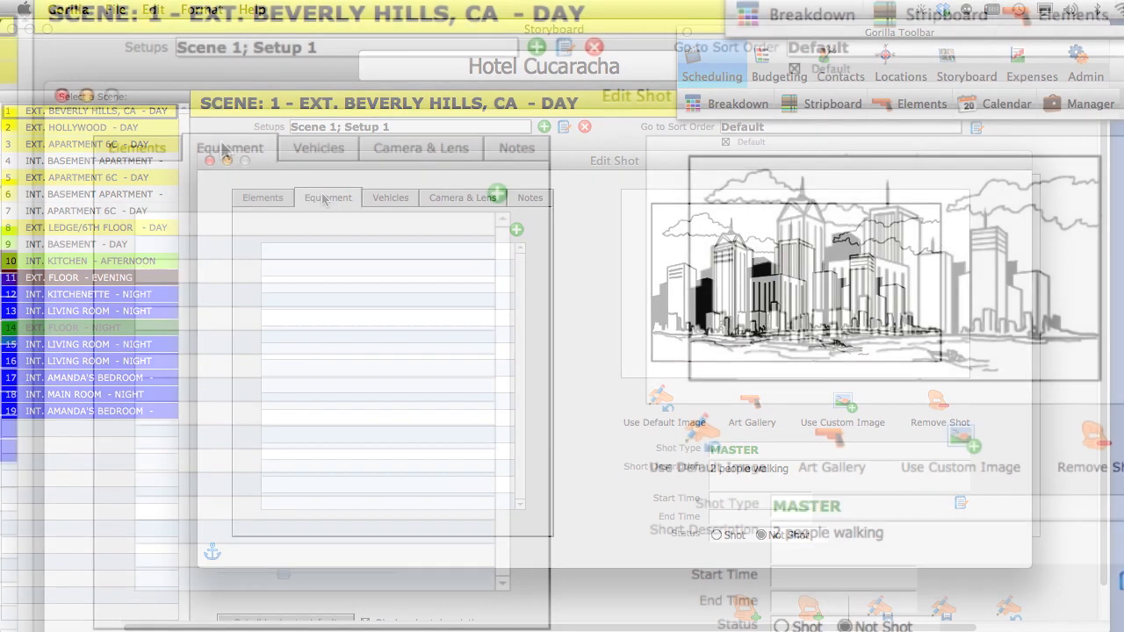
Add Booms, Cameras and Cranes as the Master shot's equipment, then review its camera, lens and notes.
{"action": "left_click", "coordinate": [318, 147]}
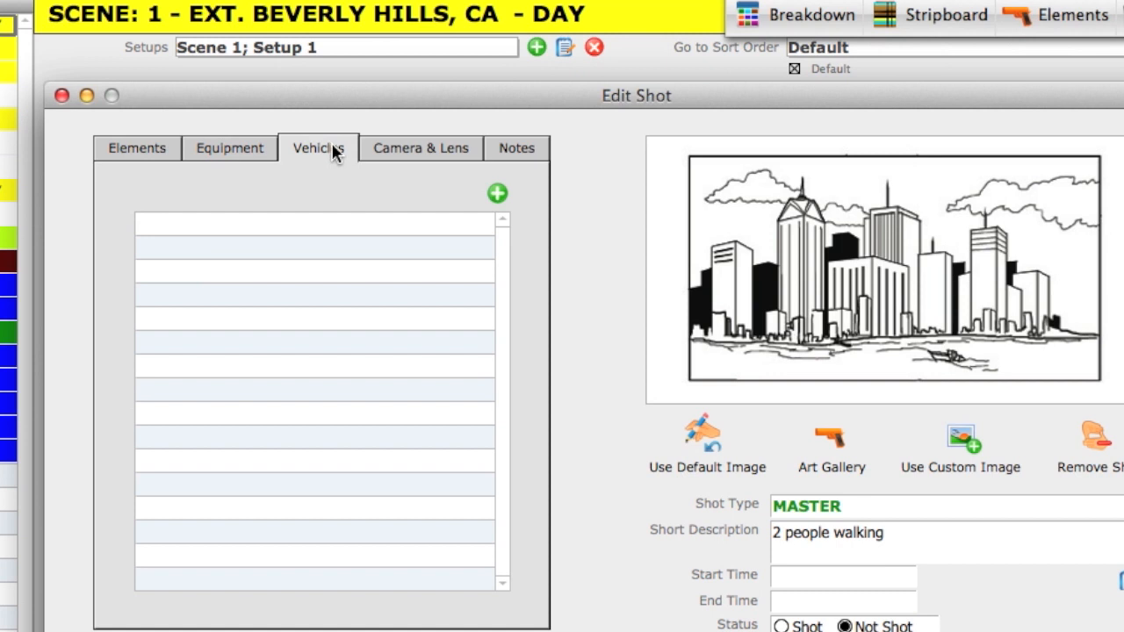
{"action": "left_click", "coordinate": [229, 147]}
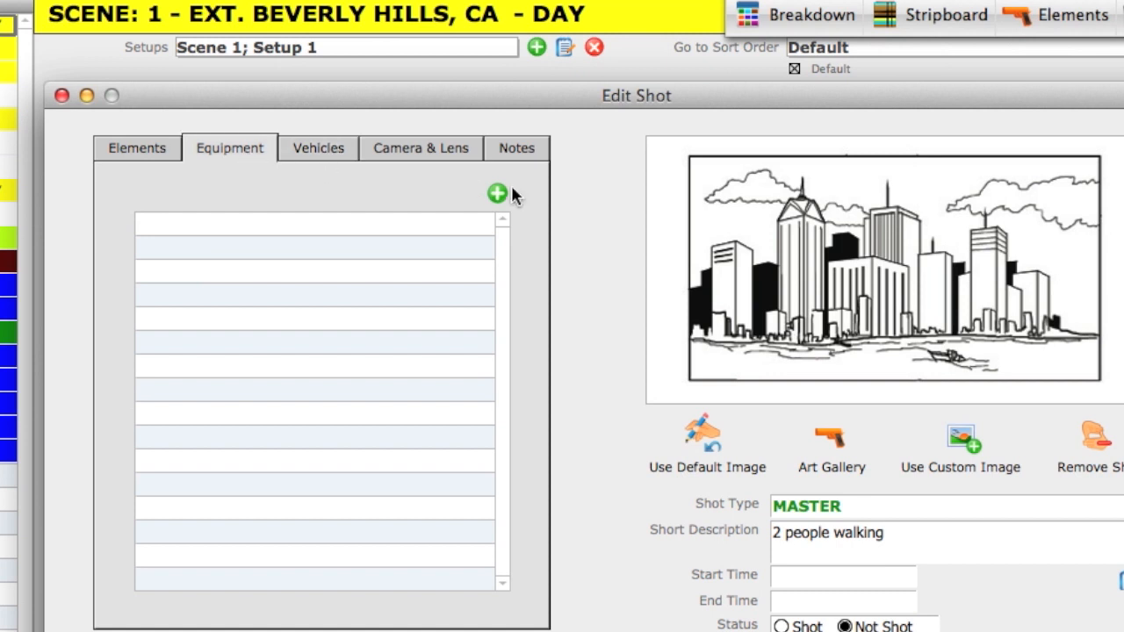
{"action": "left_click", "coordinate": [495, 193]}
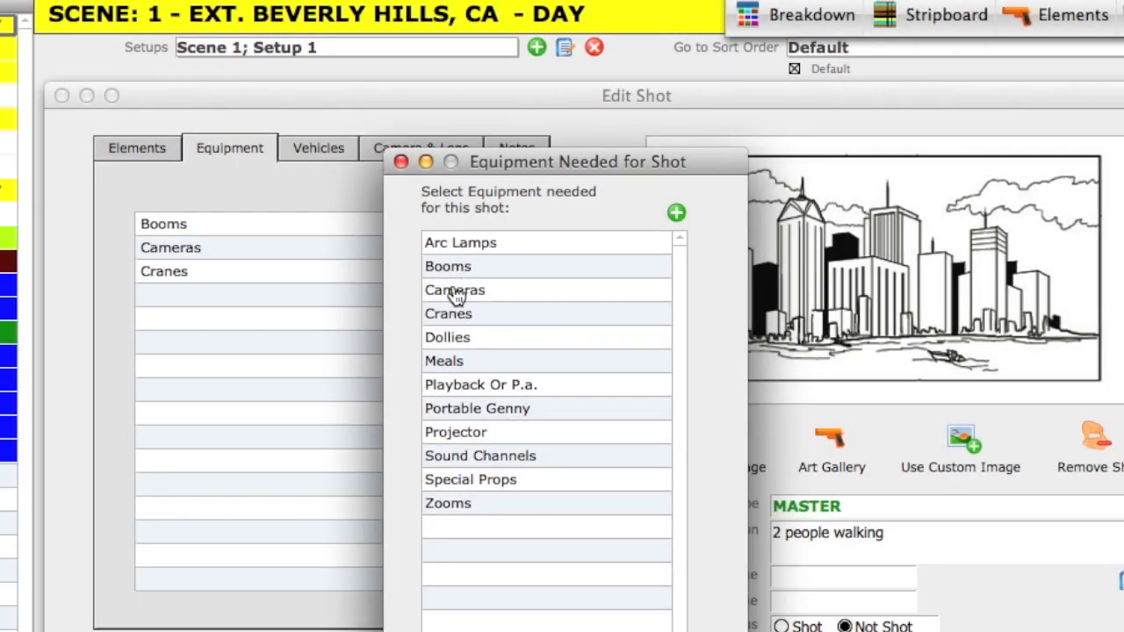
{"action": "left_click", "coordinate": [400, 161]}
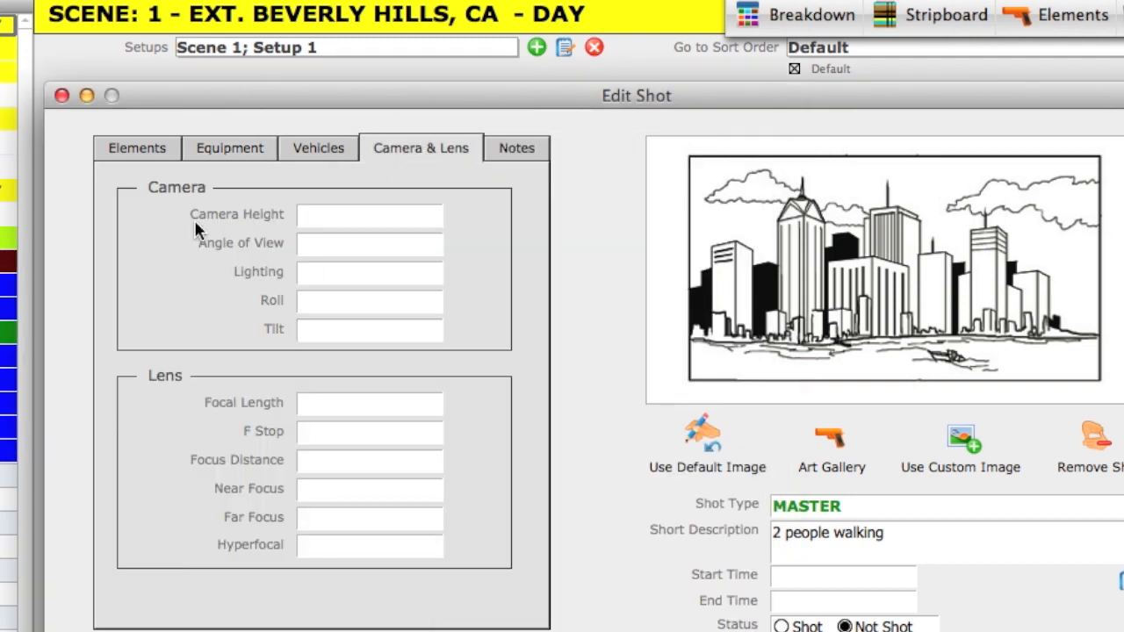
{"action": "left_click", "coordinate": [516, 148]}
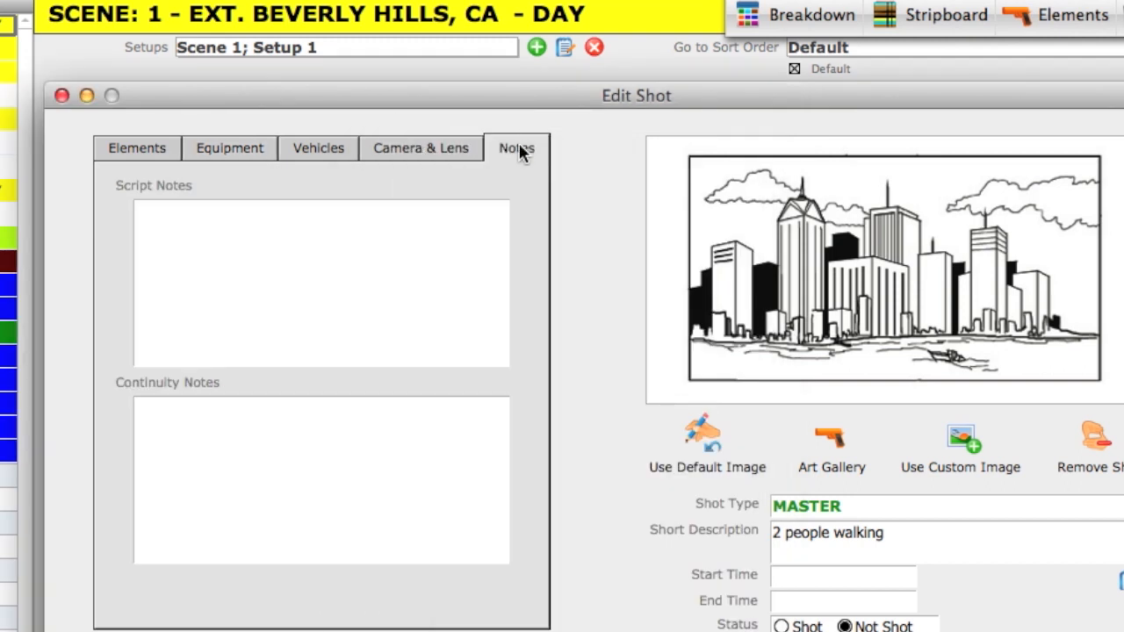